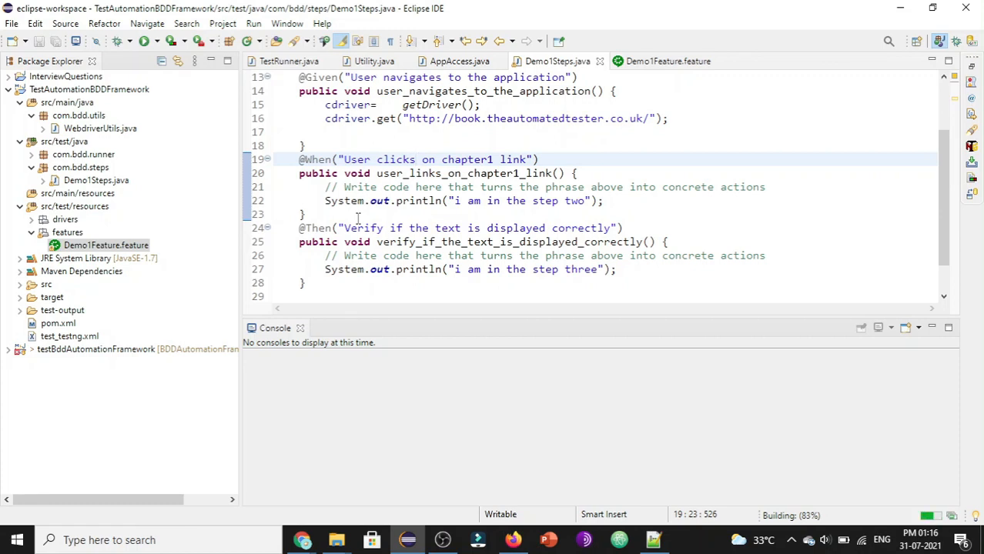
Switch to Chrome on book.theautomatedtester.co.uk and select the Chapter1 link text.
{"action": "left_click", "coordinate": [417, 160]}
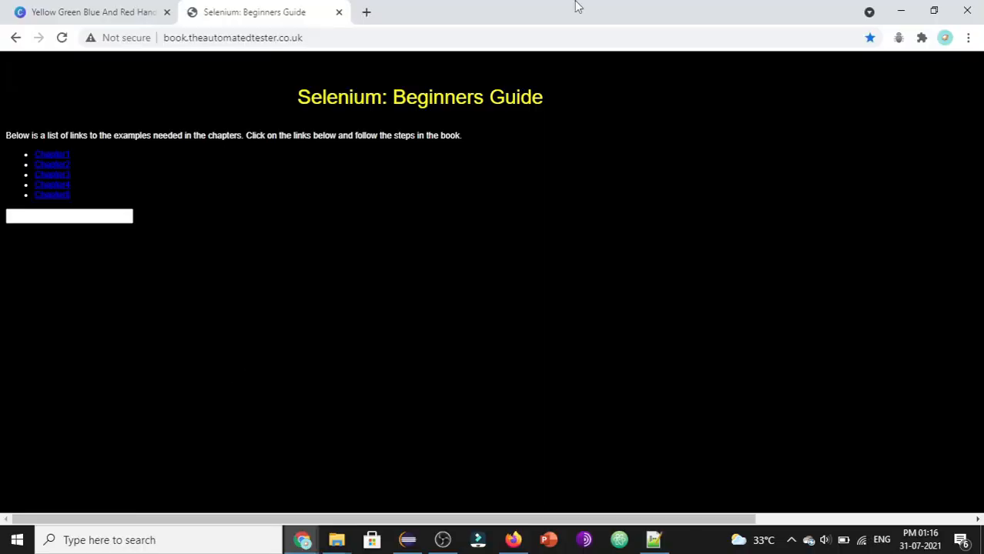
{"action": "mouse_move", "coordinate": [88, 160]}
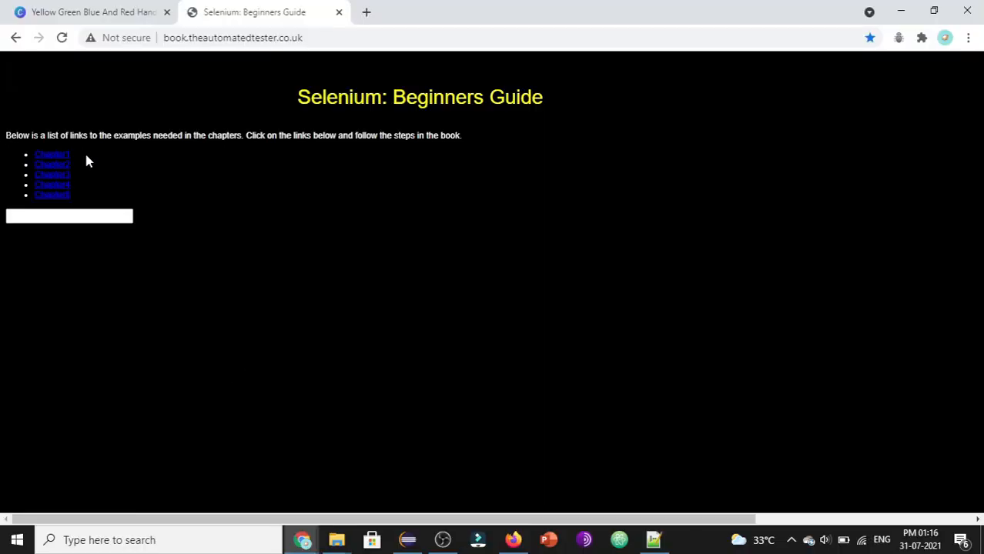
{"action": "double_click", "coordinate": [52, 154]}
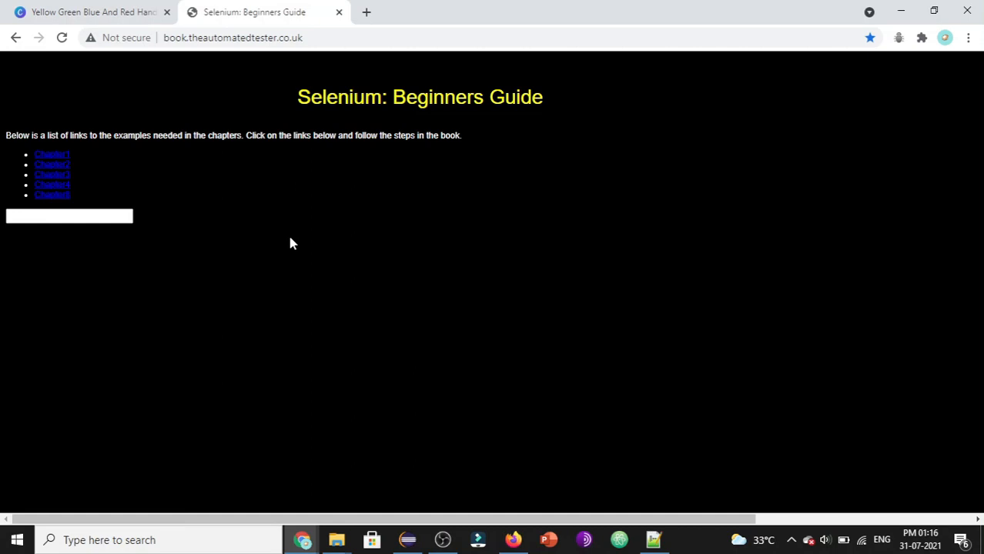
{"action": "mouse_move", "coordinate": [202, 171]}
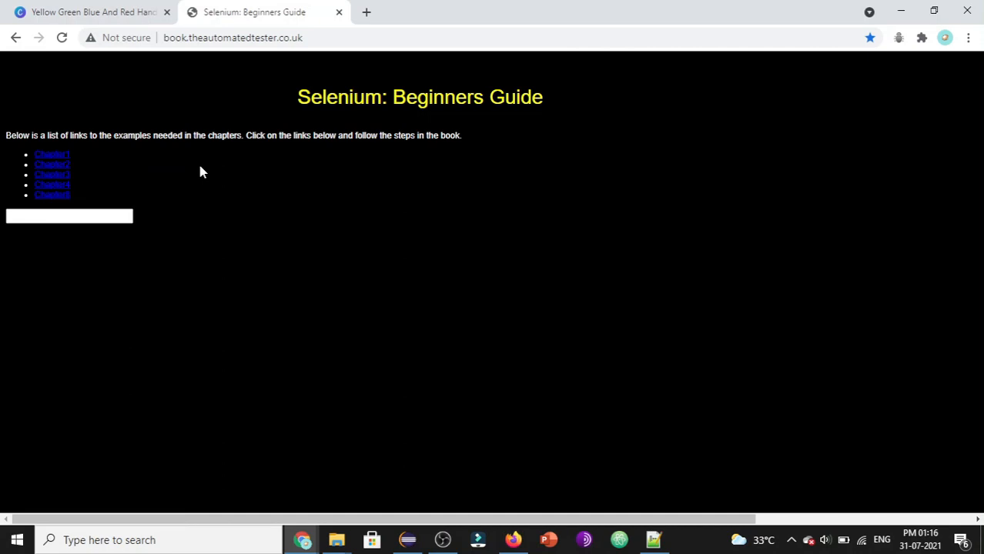
{"action": "double_click", "coordinate": [51, 154]}
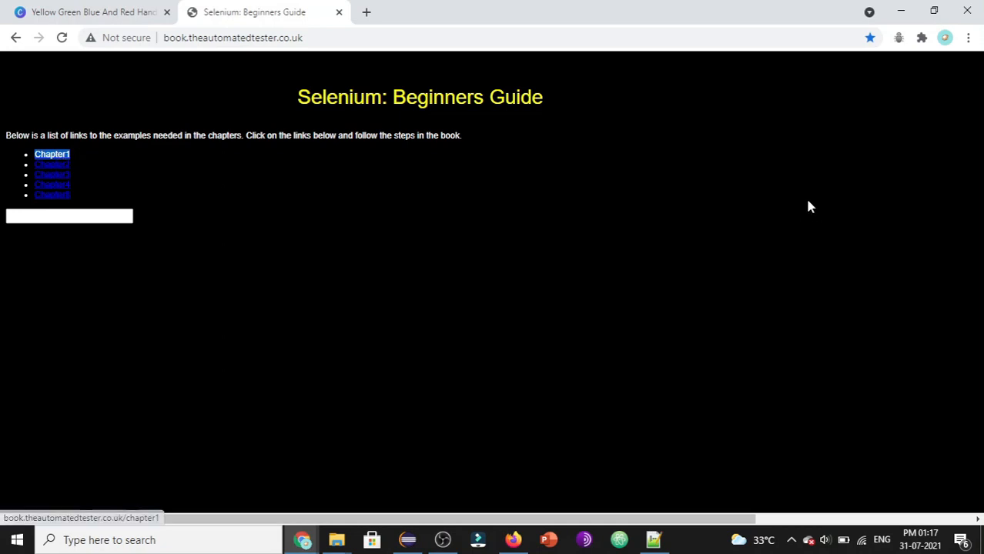
{"action": "mouse_move", "coordinate": [26, 162]}
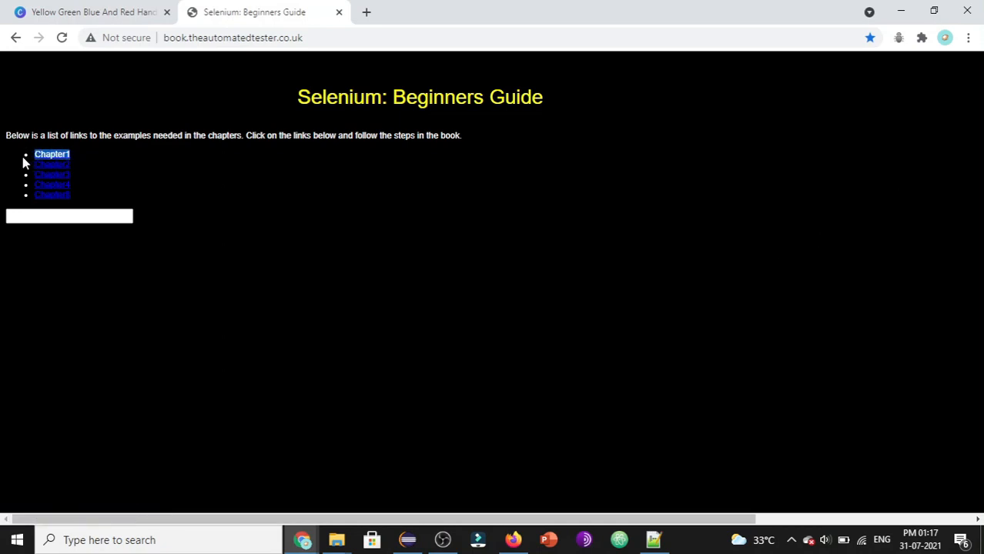
{"action": "mouse_move", "coordinate": [58, 162]}
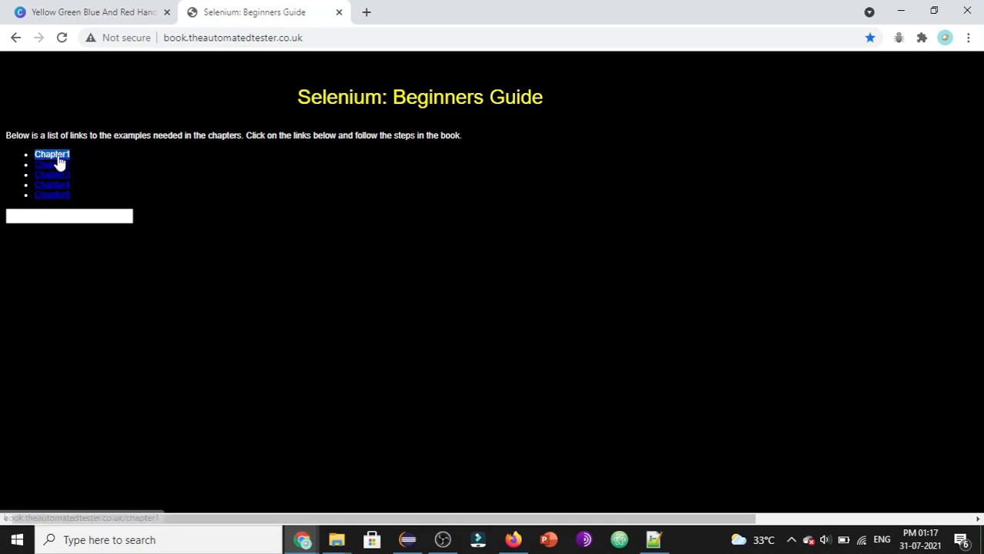
Inspect the Chapter1 link to show its <a href="/chapter1"> element in DevTools.
{"action": "right_click", "coordinate": [52, 154]}
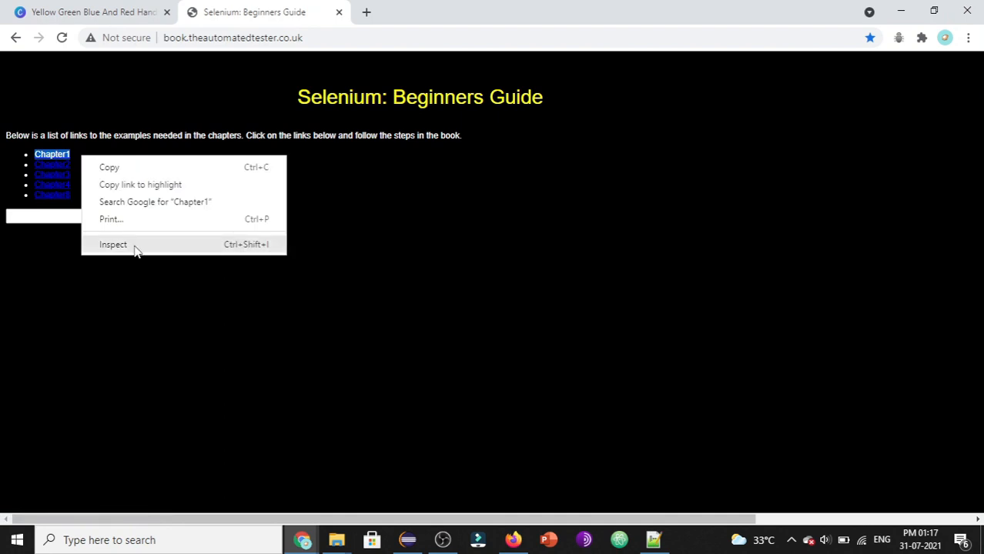
{"action": "left_click", "coordinate": [113, 244]}
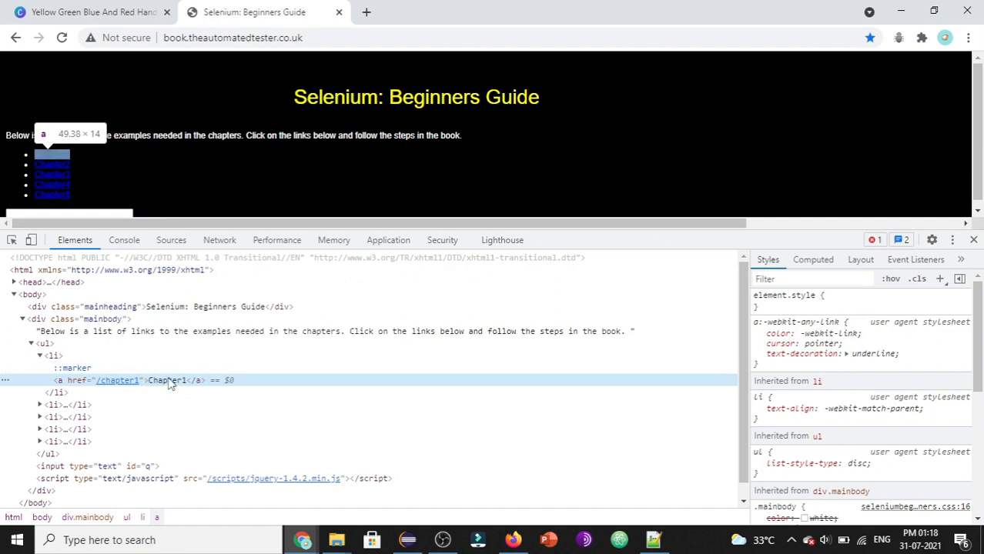
{"action": "mouse_move", "coordinate": [50, 389]}
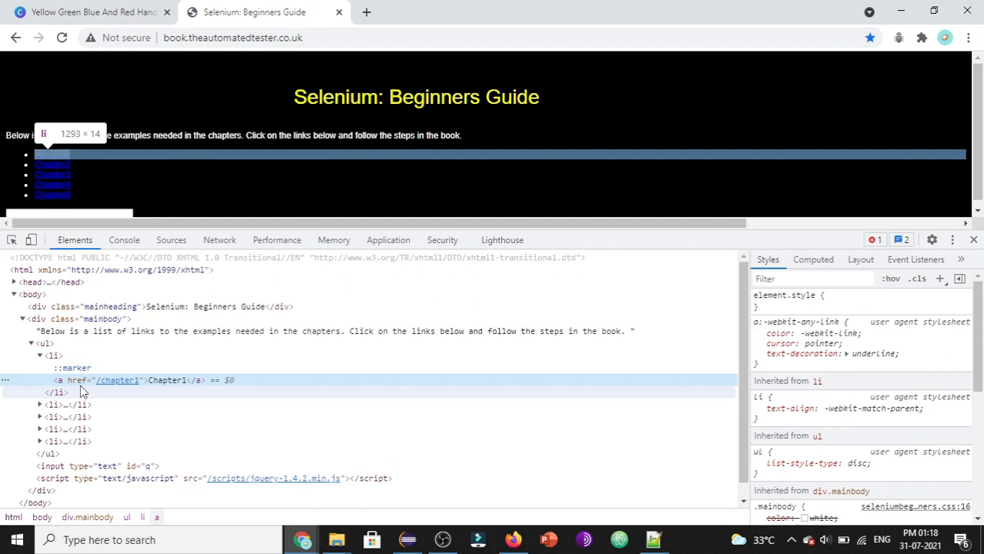
{"action": "mouse_move", "coordinate": [197, 400]}
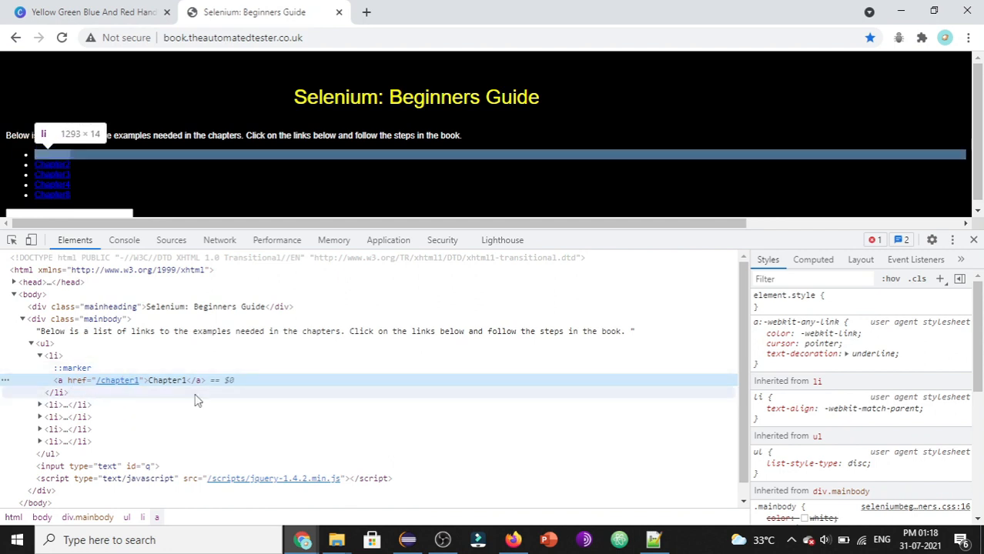
{"action": "mouse_move", "coordinate": [167, 381]}
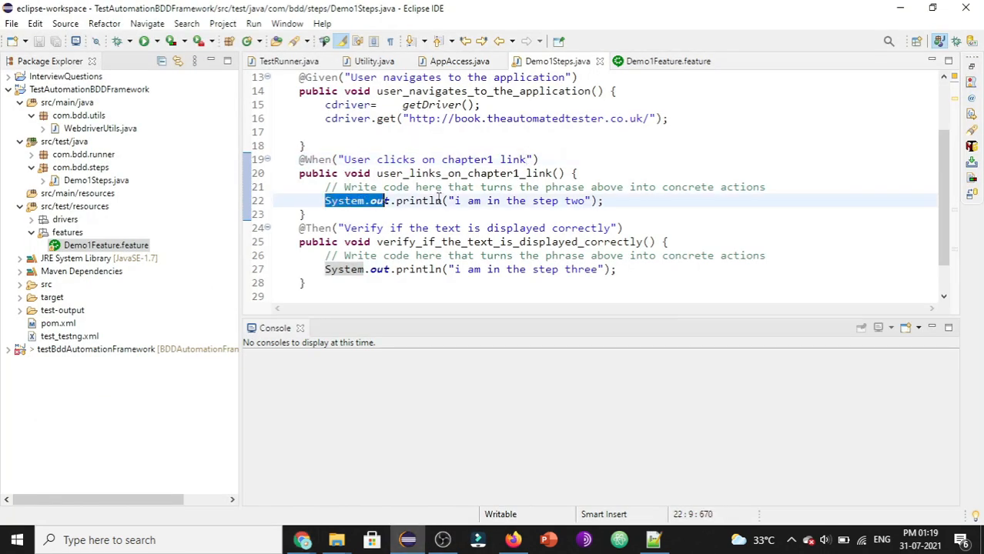
Delete the println in user_links_on_chapter1_link and type cdriver.fin toward findElement.
{"action": "key", "text": "Delete"}
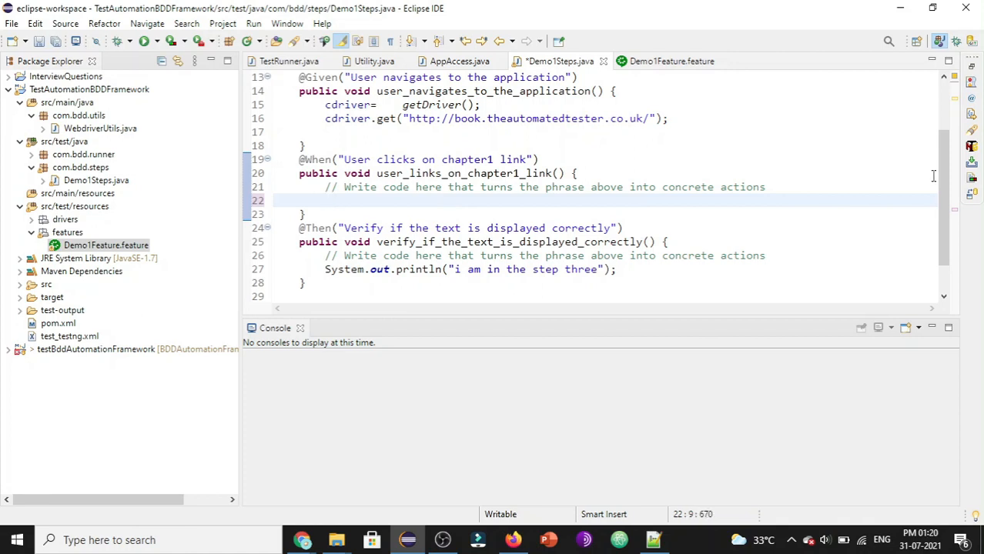
{"action": "type", "text": "c"}
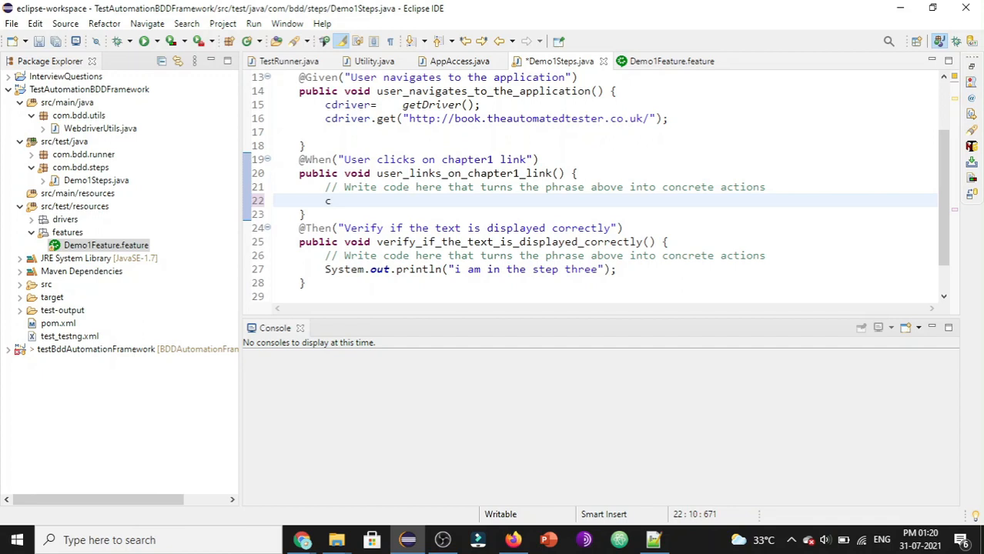
{"action": "type", "text": "driver."}
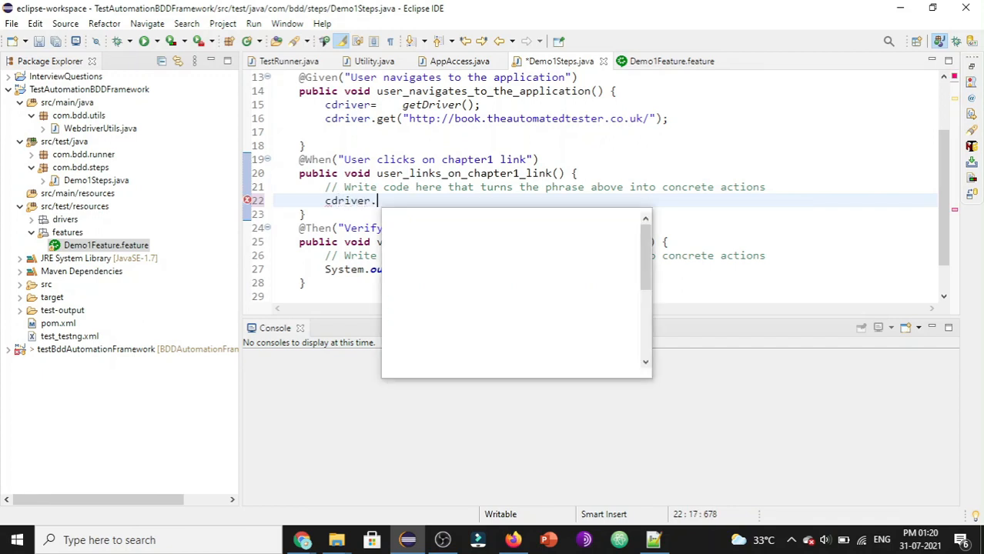
{"action": "type", "text": "fin"}
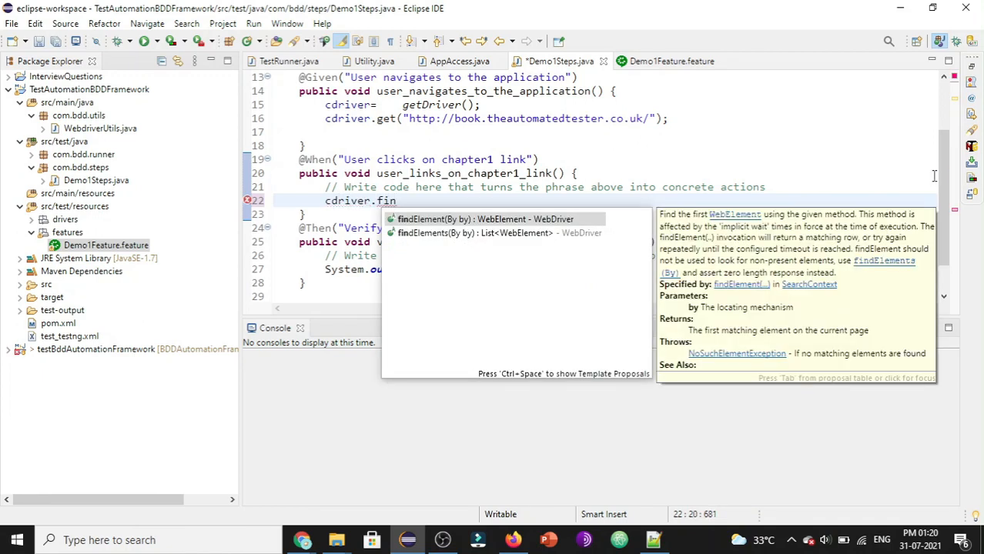
{"action": "mouse_move", "coordinate": [486, 220]}
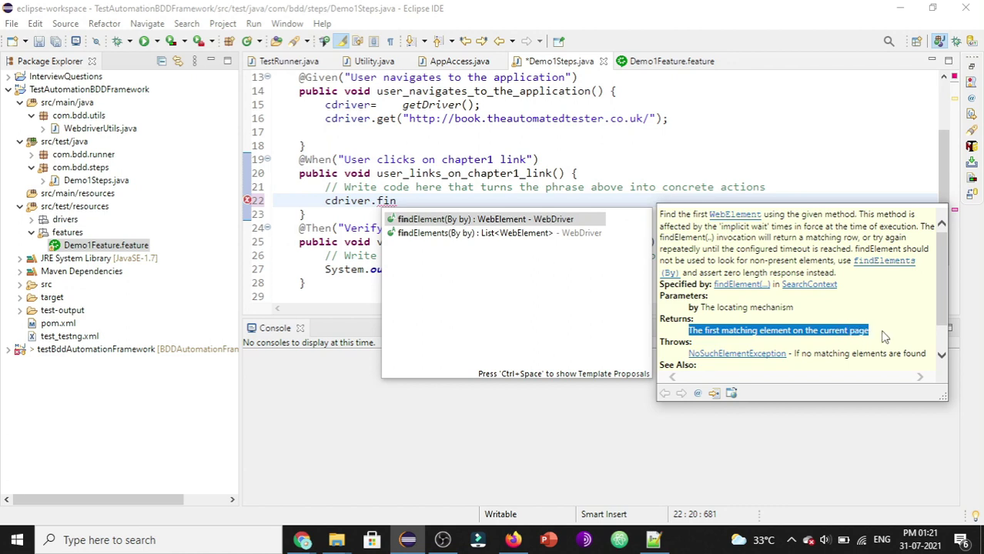
{"action": "mouse_move", "coordinate": [883, 330]}
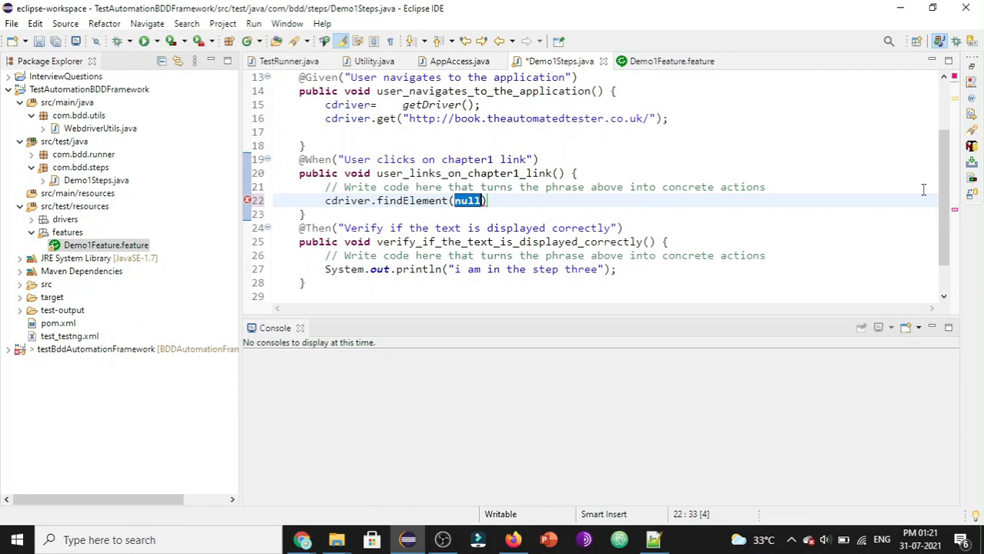
Type By. inside findElement to list locators such as linkText, id and xpath.
{"action": "type", "text": "By"}
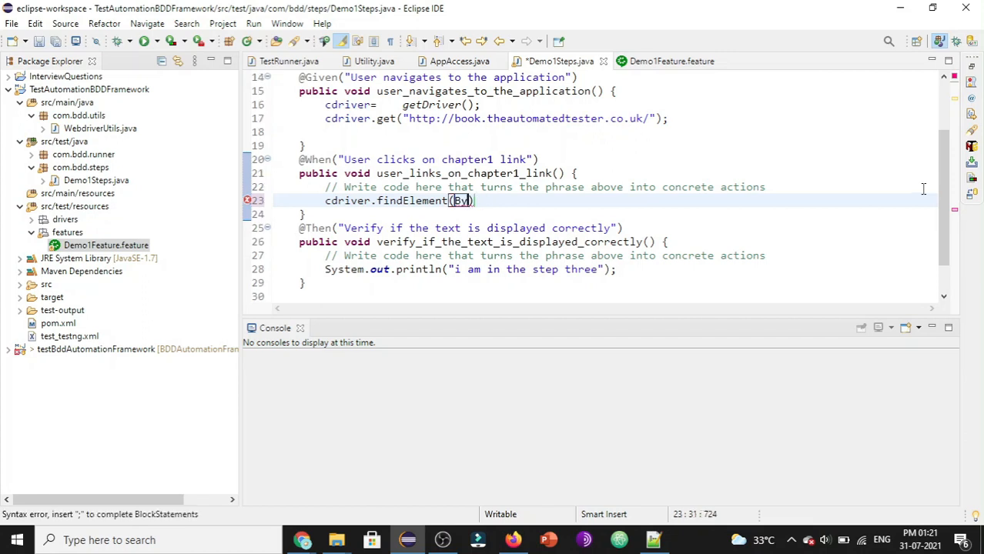
{"action": "type", "text": "."}
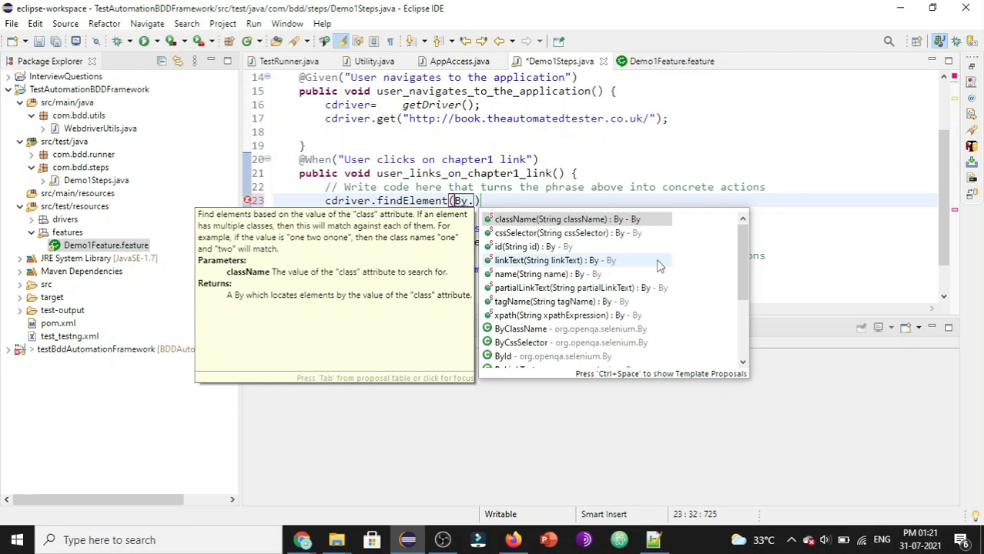
{"action": "mouse_move", "coordinate": [508, 232]}
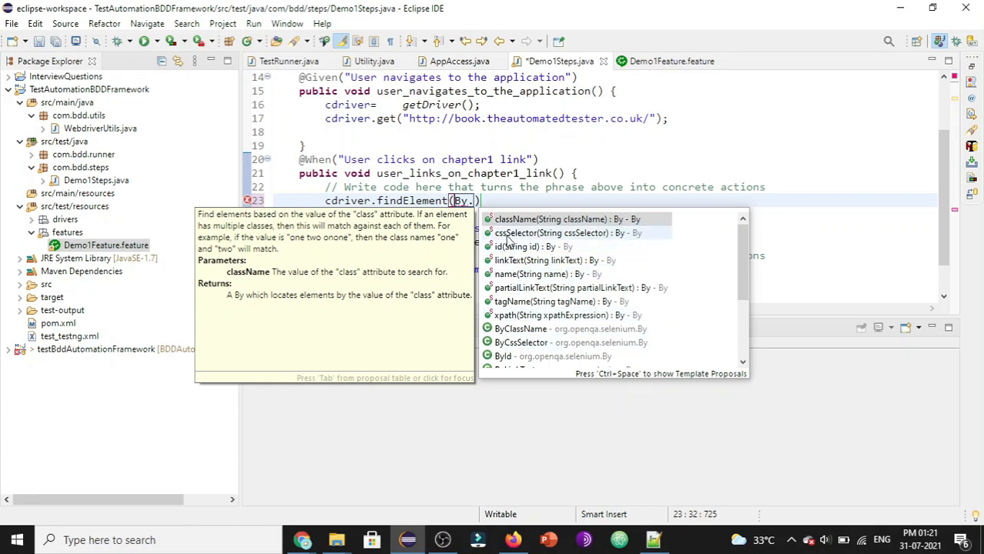
{"action": "mouse_move", "coordinate": [537, 223]}
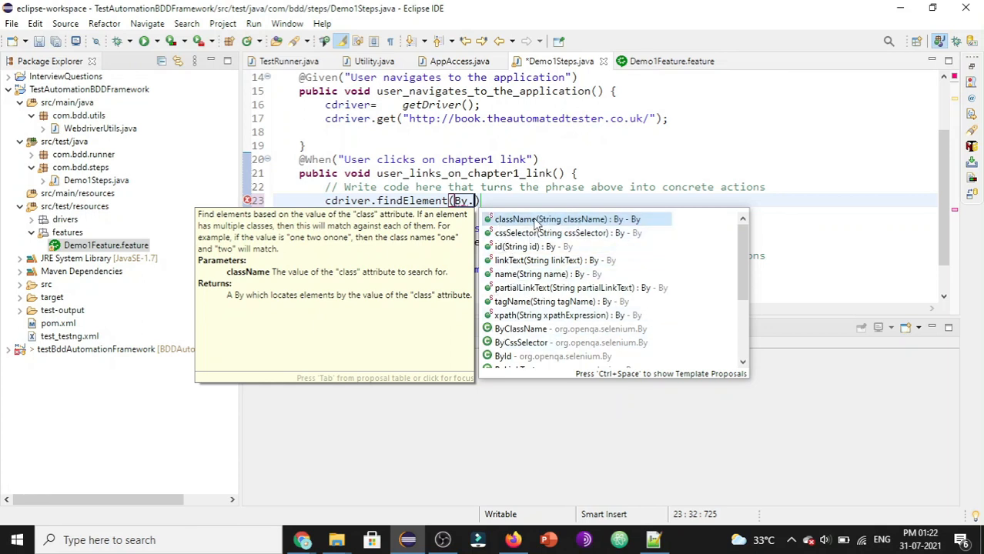
{"action": "mouse_move", "coordinate": [509, 248]}
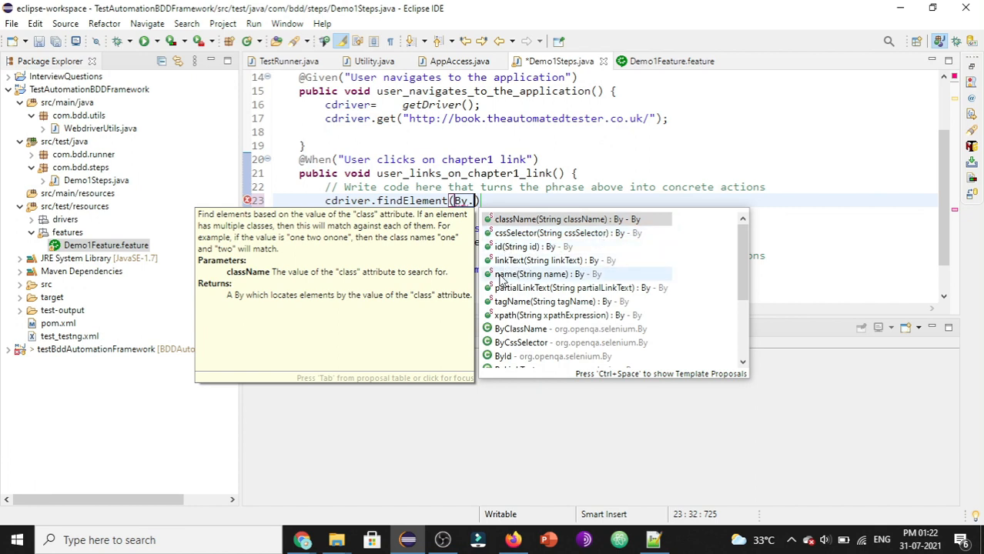
{"action": "mouse_move", "coordinate": [585, 287]}
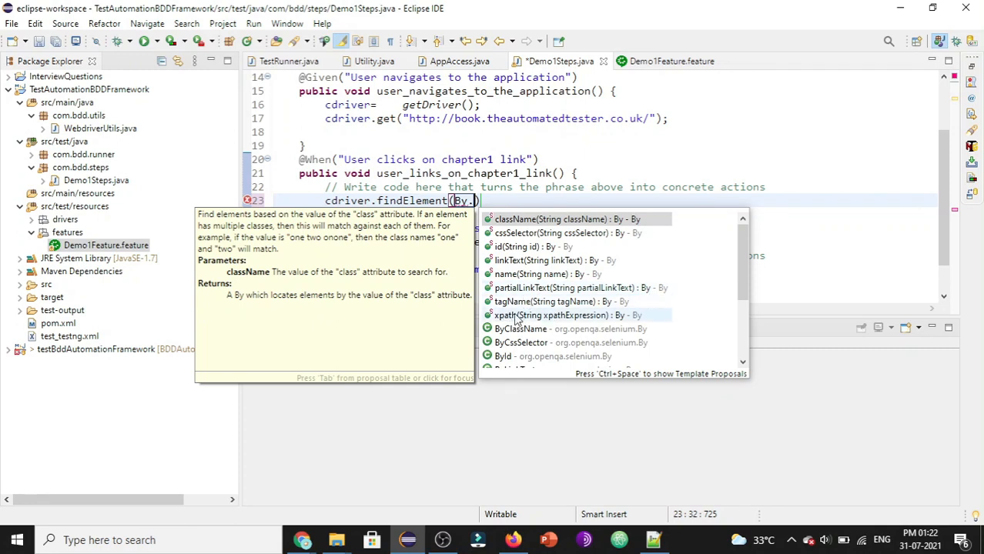
{"action": "mouse_move", "coordinate": [595, 323]}
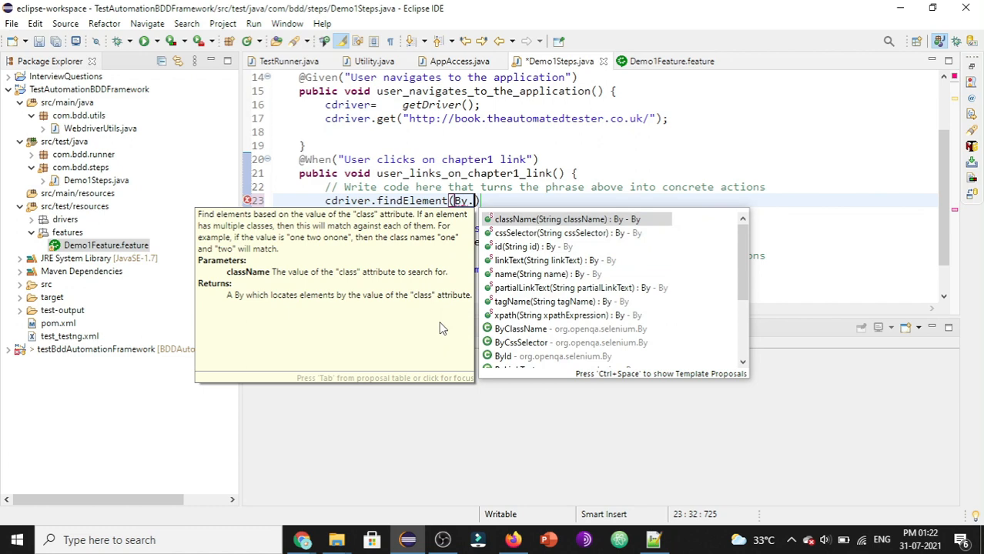
{"action": "mouse_move", "coordinate": [539, 260]}
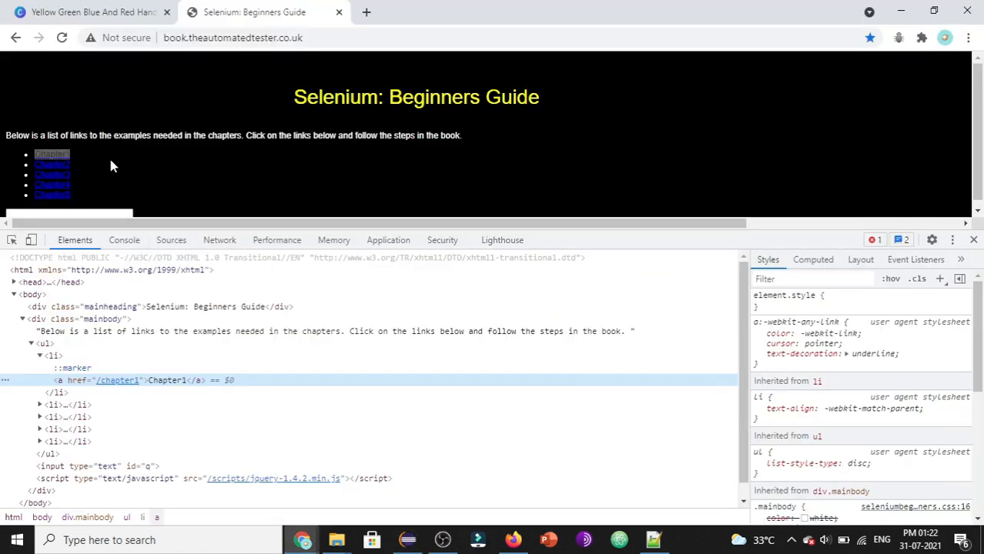
{"action": "mouse_move", "coordinate": [167, 381]}
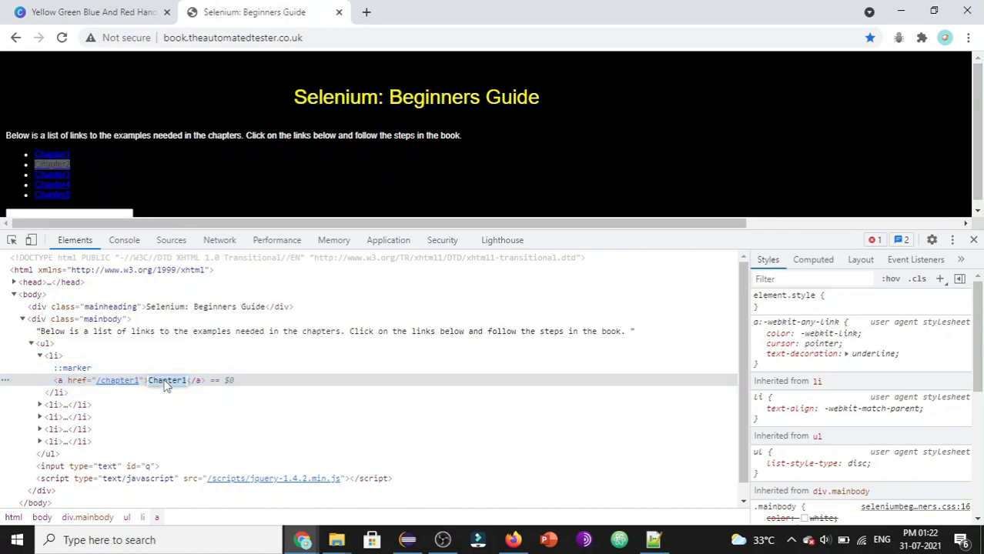
Select the anchor text Chapter1 in the Elements panel for the linkText locator.
{"action": "left_click", "coordinate": [406, 540]}
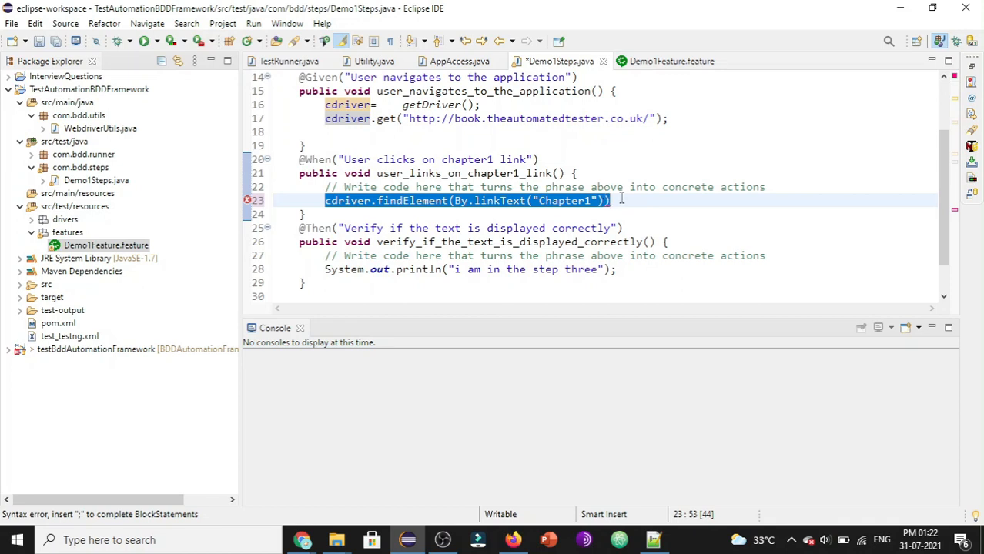
Finish line 23 as cdriver.findElement(By.linkText("Chapter1")).click(); and save Demo1Steps.java.
{"action": "left_click", "coordinate": [612, 201]}
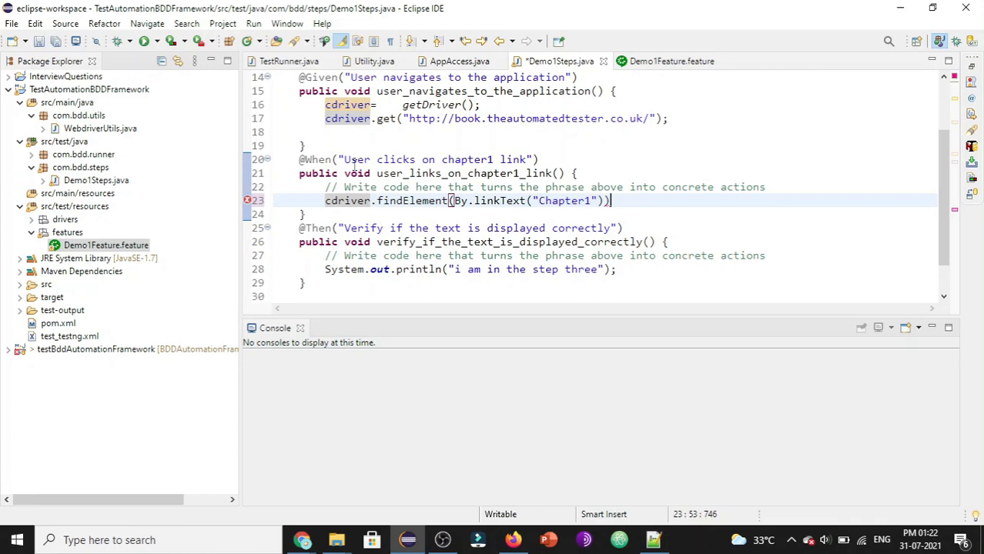
{"action": "type", "text": ".click();"}
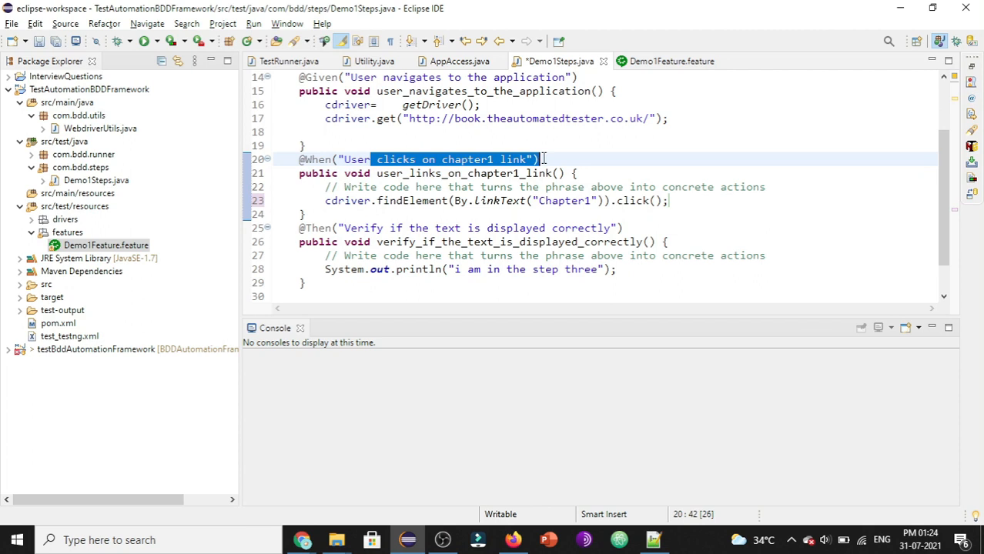
{"action": "left_click", "coordinate": [493, 200]}
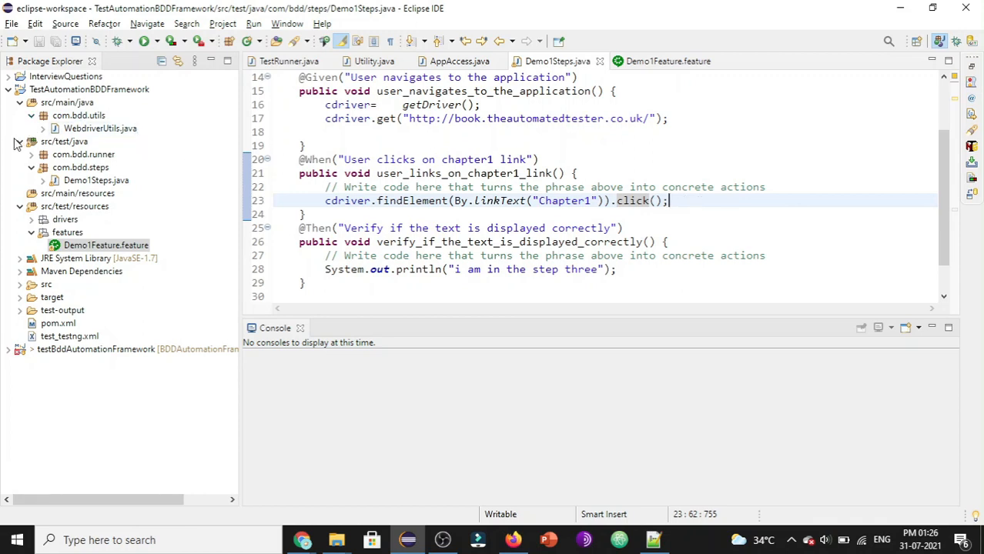
Run TestRunner.java from com.bdd.runner as a TestNG Test.
{"action": "left_click", "coordinate": [31, 154]}
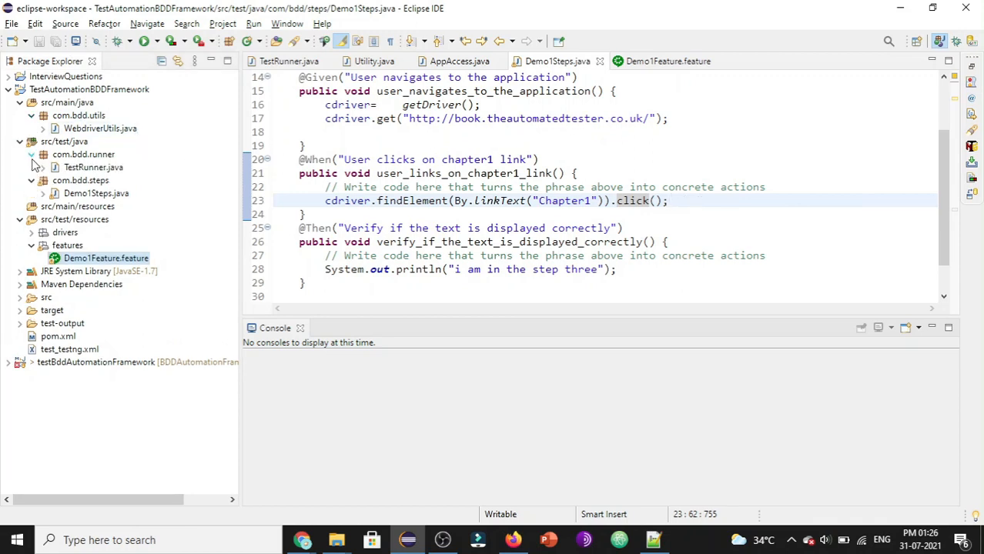
{"action": "left_click", "coordinate": [93, 167]}
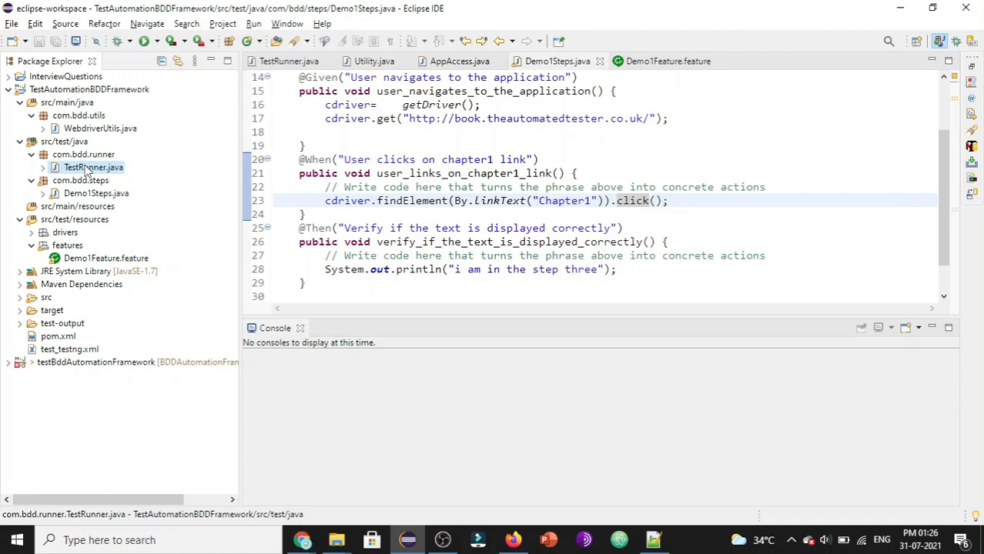
{"action": "right_click", "coordinate": [93, 167]}
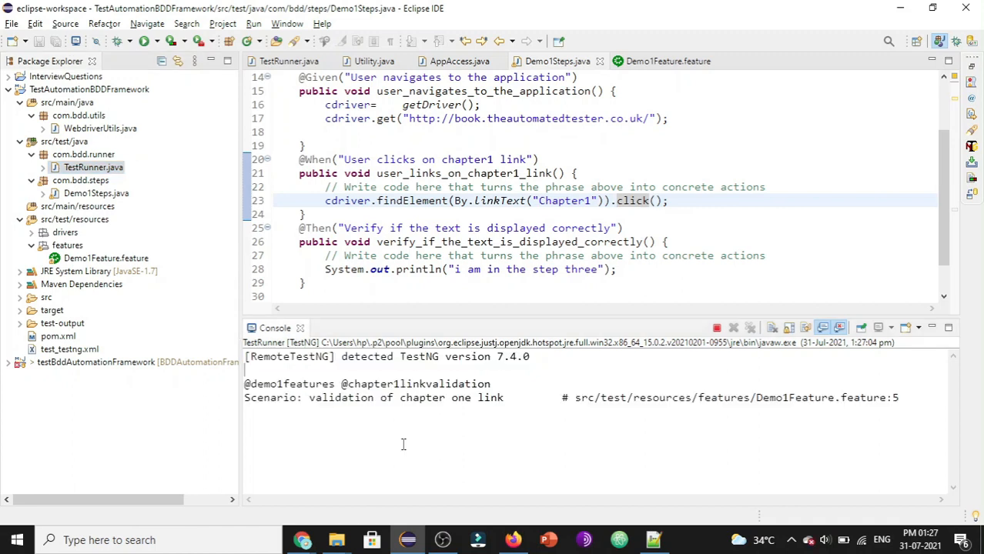
{"action": "double_click", "coordinate": [404, 397]}
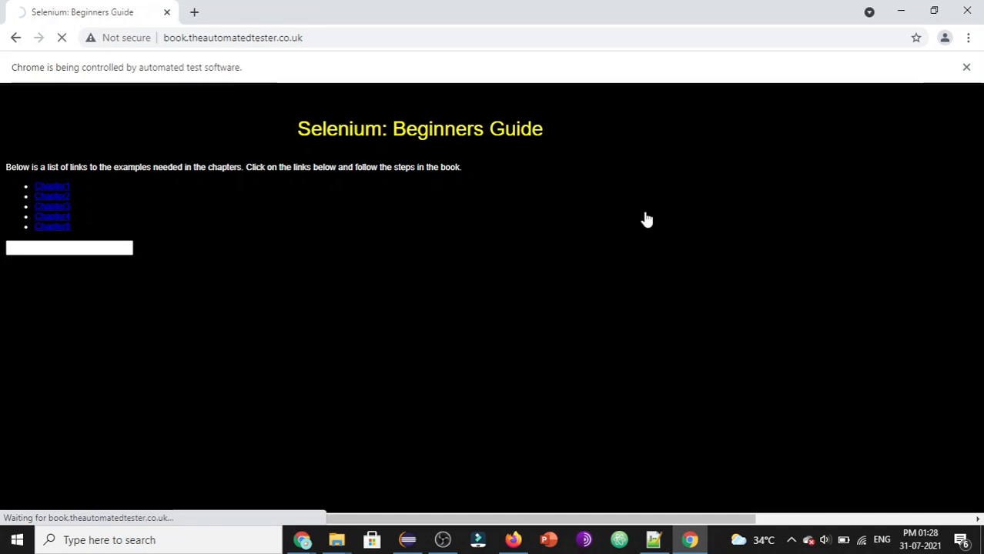
Watch Chrome reach /chapter1, then view Eclipse TestNG results: 1 test, 0 failures.
{"action": "left_click", "coordinate": [52, 187]}
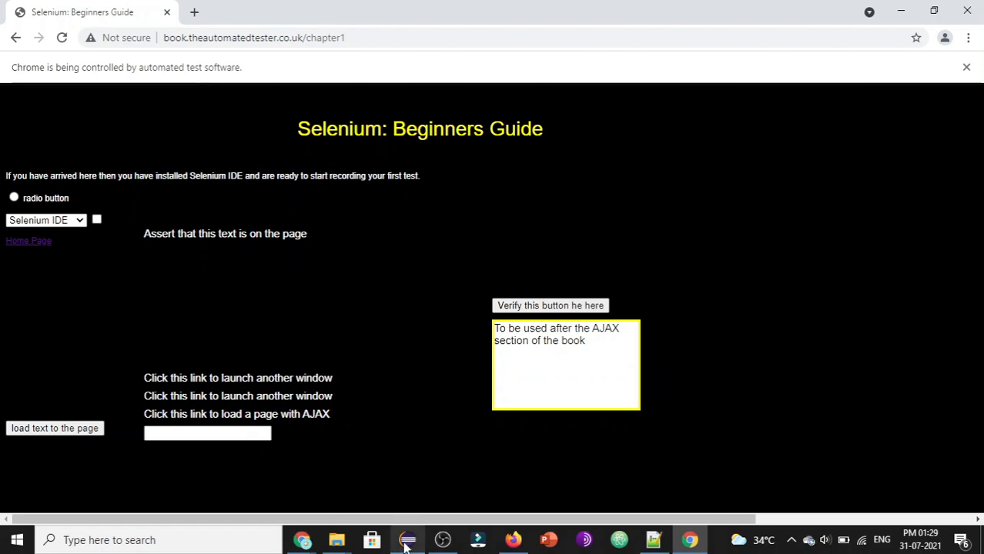
{"action": "left_click", "coordinate": [408, 540]}
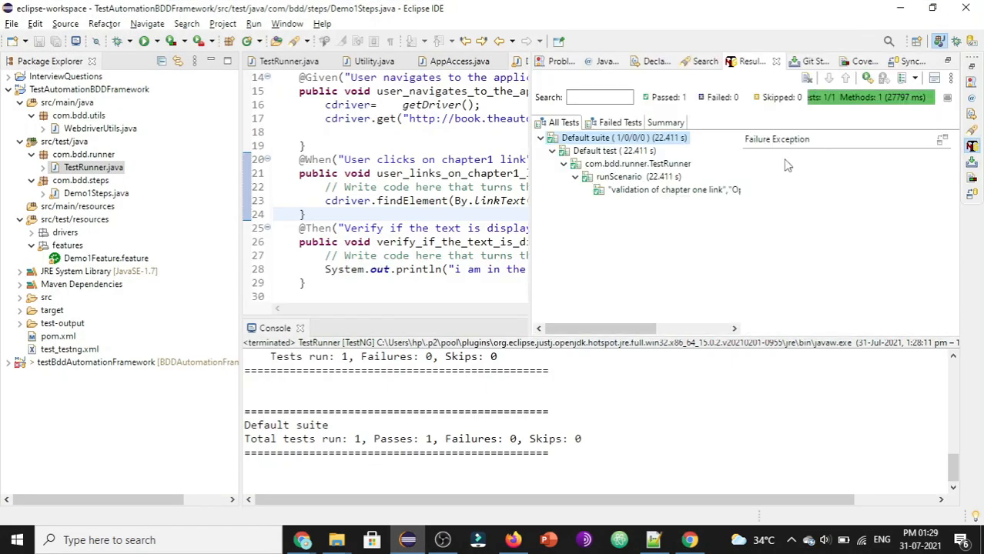
{"action": "mouse_move", "coordinate": [603, 157]}
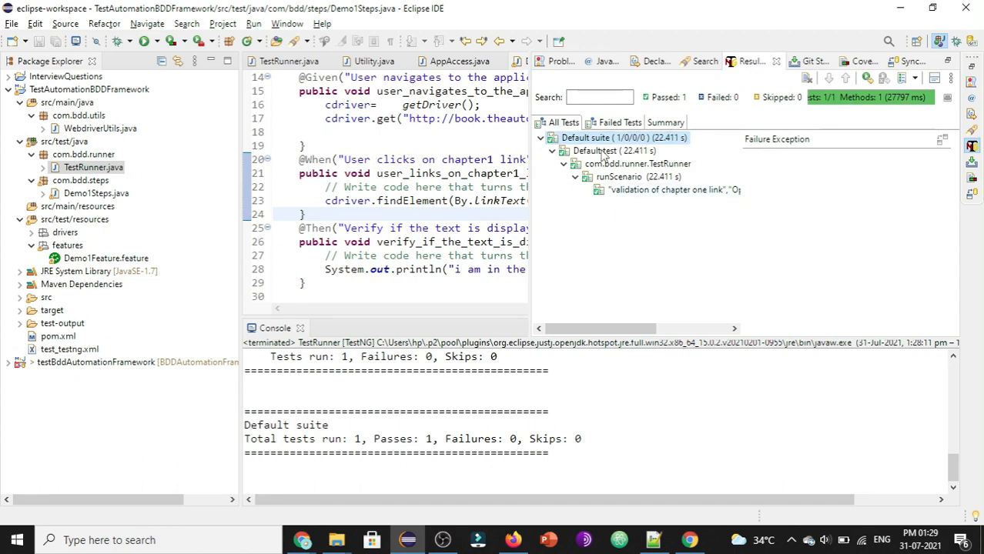